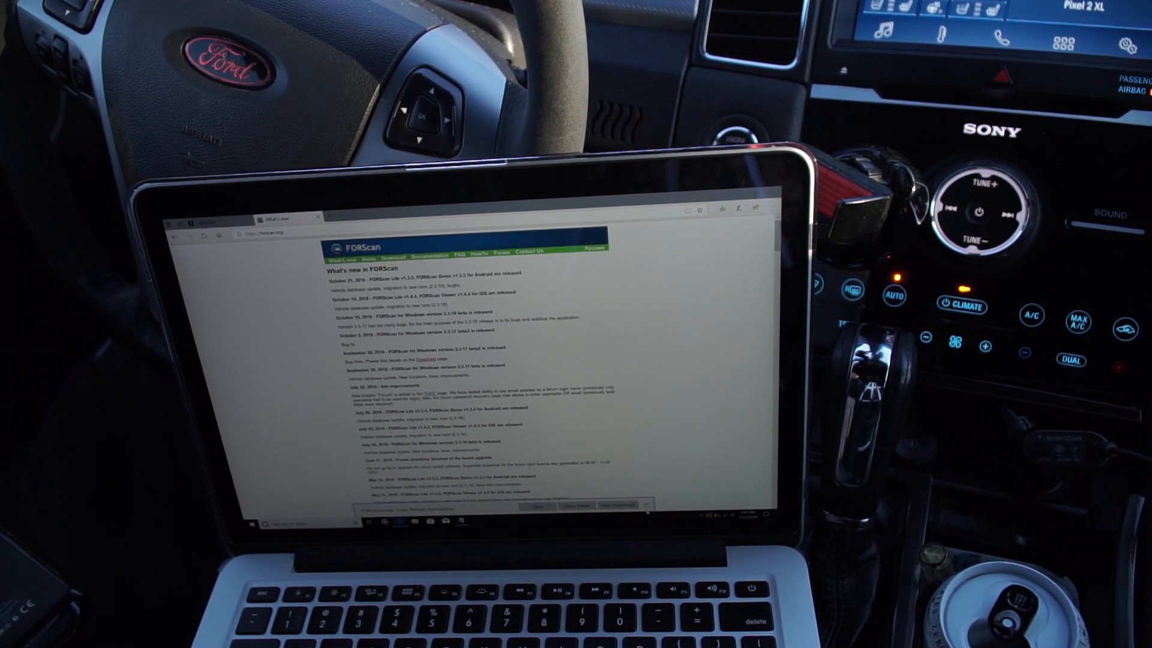
Switch from the FORScan news page to the FORScan app's General settings.
{"action": "left_click_drag", "start_coordinate": [360, 374], "coordinate": [602, 484]}
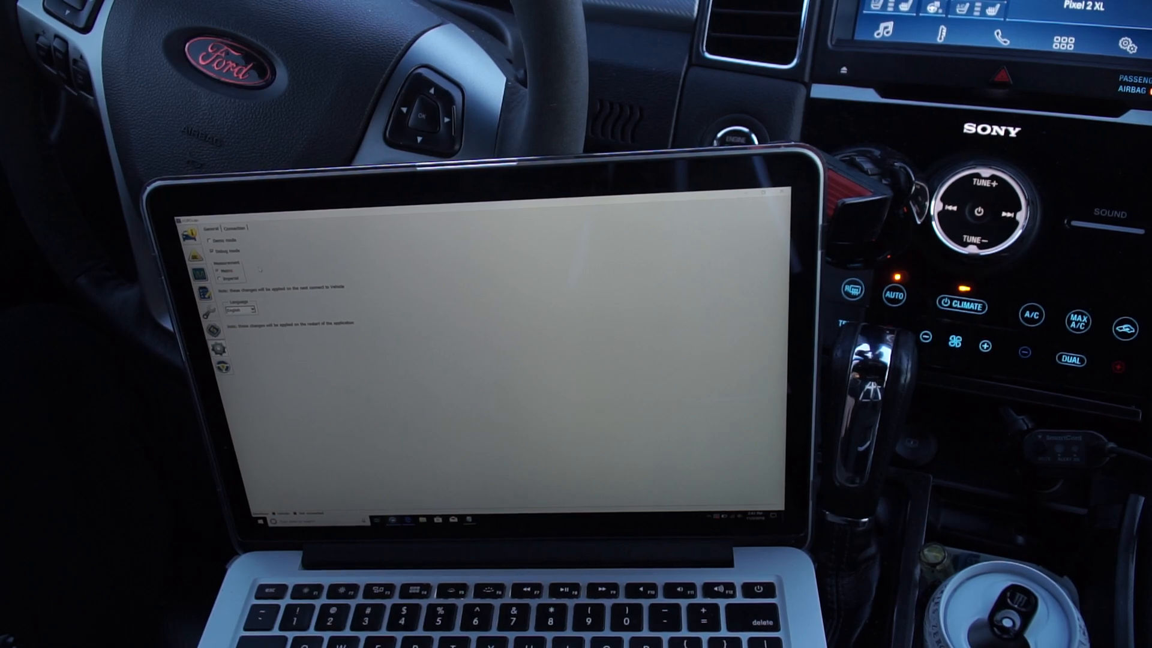
Show the Connection tab and review adapter, COM port and baud rate options.
{"action": "left_click", "coordinate": [233, 228]}
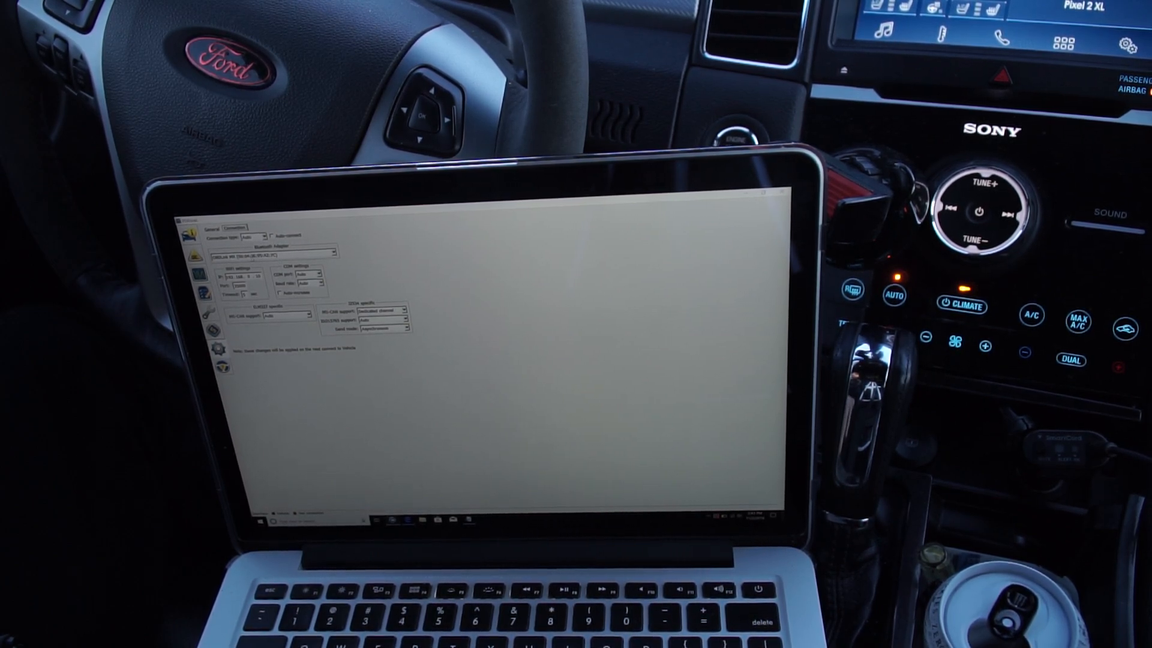
{"action": "left_click", "coordinate": [307, 273]}
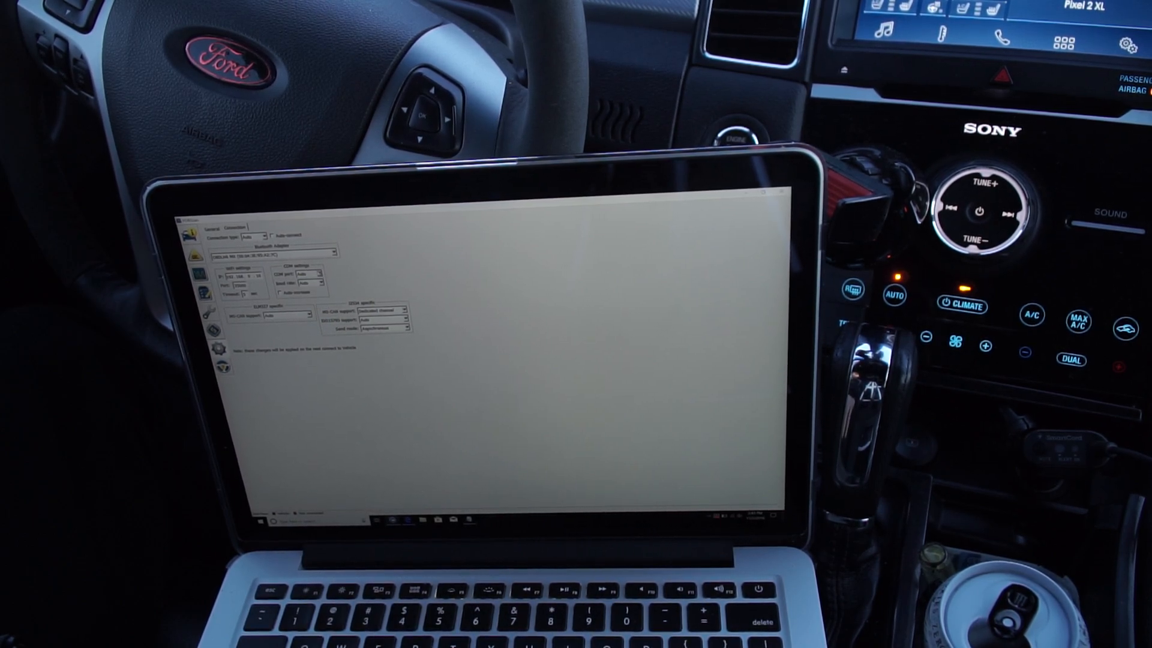
{"action": "left_click", "coordinate": [311, 284]}
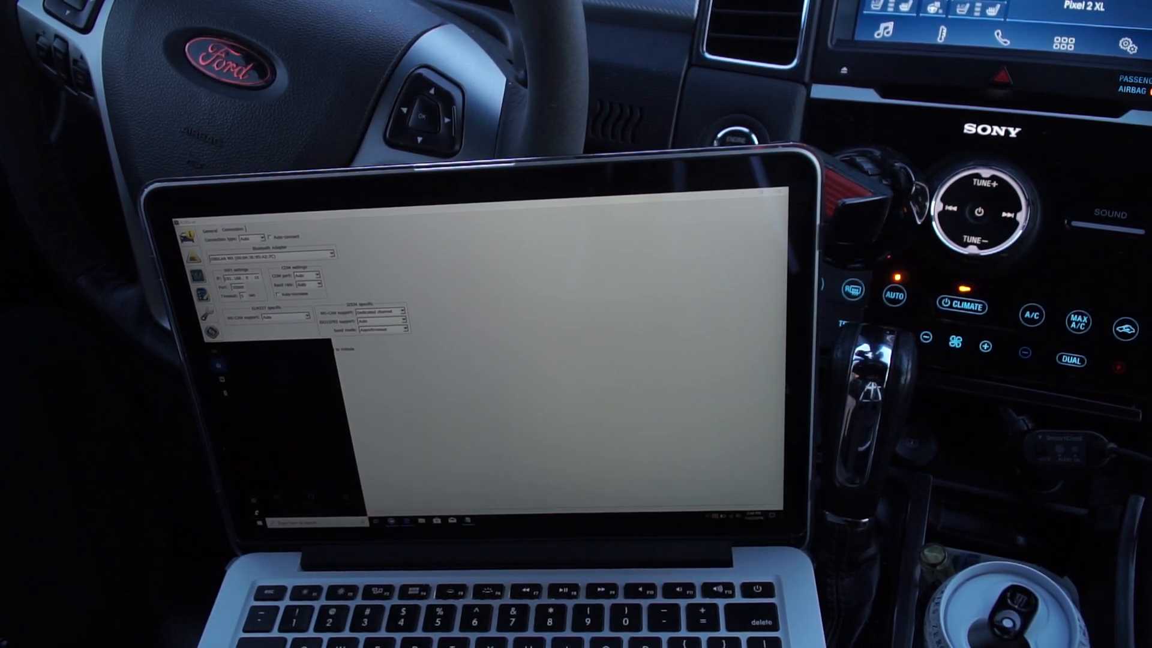
Close the FORScan window, returning to the Windows 10 desktop.
{"action": "left_click", "coordinate": [262, 521]}
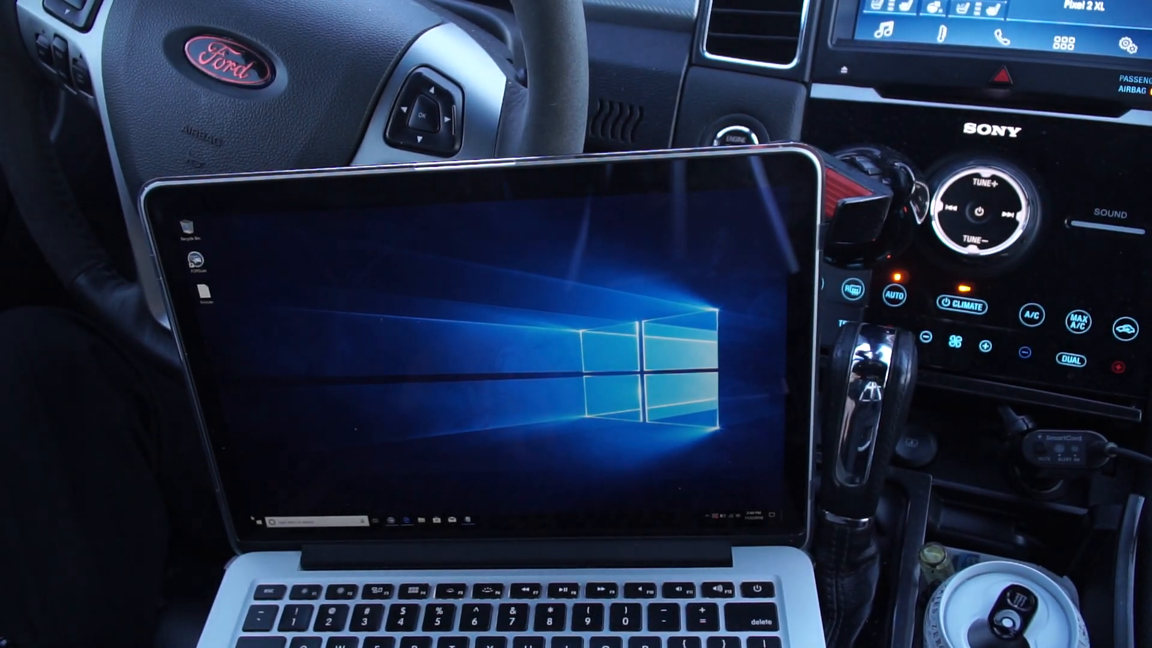
{"action": "left_click", "coordinate": [261, 519]}
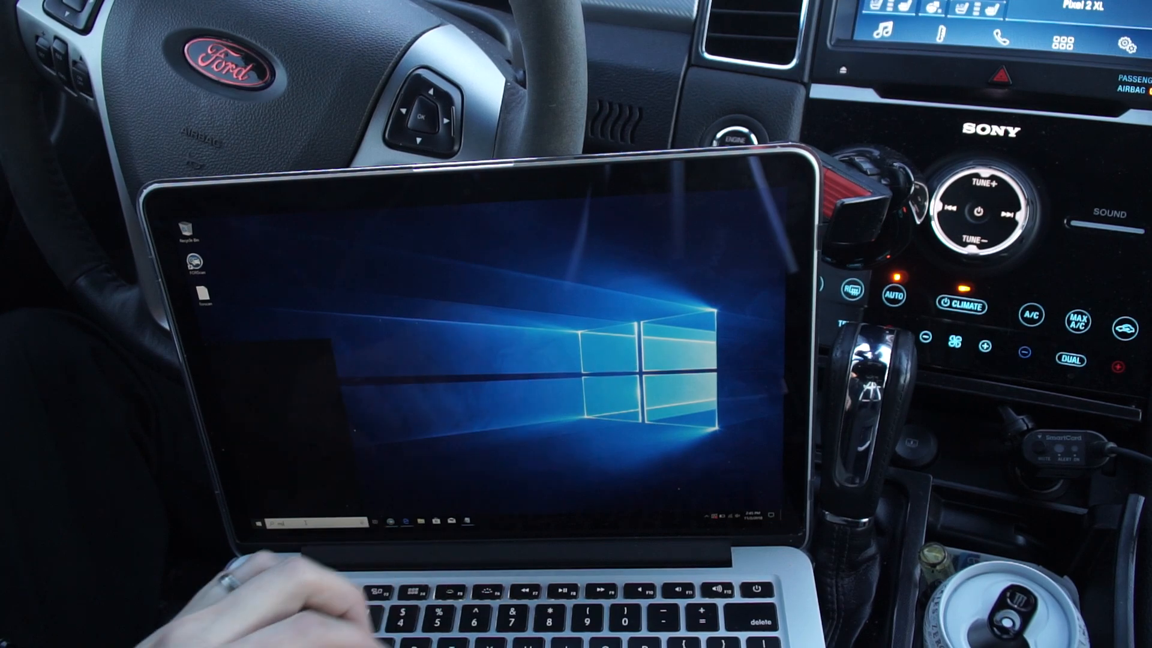
Open Computer Management from the Start button's quick-link menu.
{"action": "left_click", "coordinate": [258, 520]}
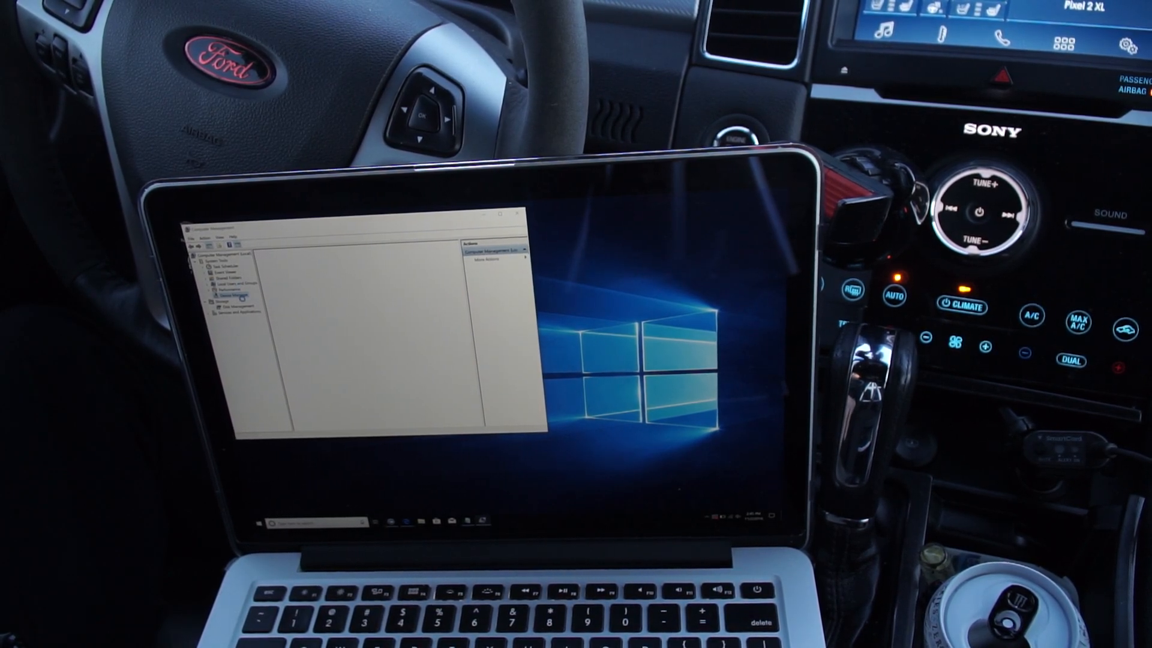
Open Device Manager and expand Ports (COM & LPT) to see Bluetooth COM numbers.
{"action": "left_click", "coordinate": [232, 294]}
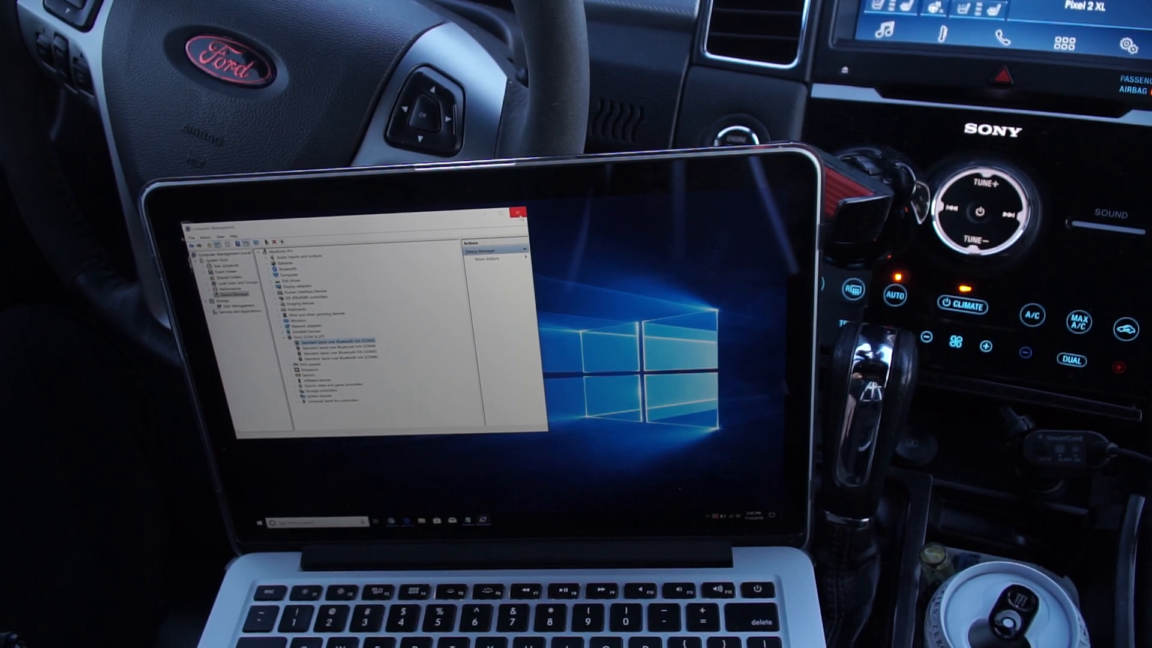
{"action": "left_click", "coordinate": [518, 214]}
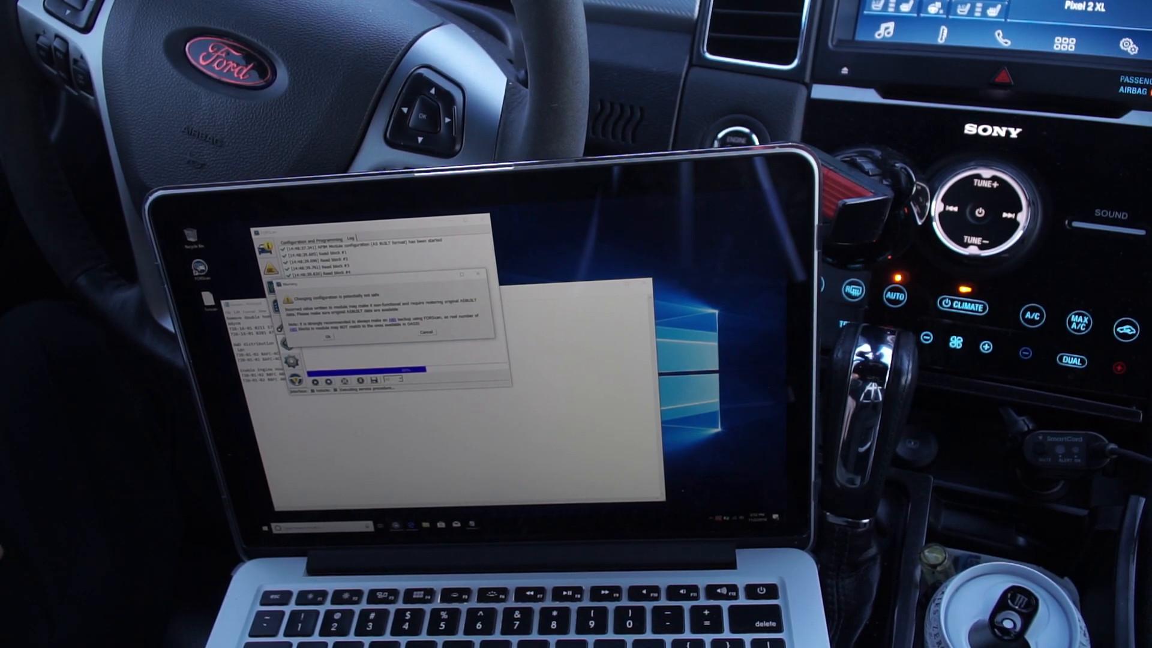
Accept the 'Changing configuration is potentially not safe' warning for APM as-built configuration.
{"action": "left_click", "coordinate": [326, 336]}
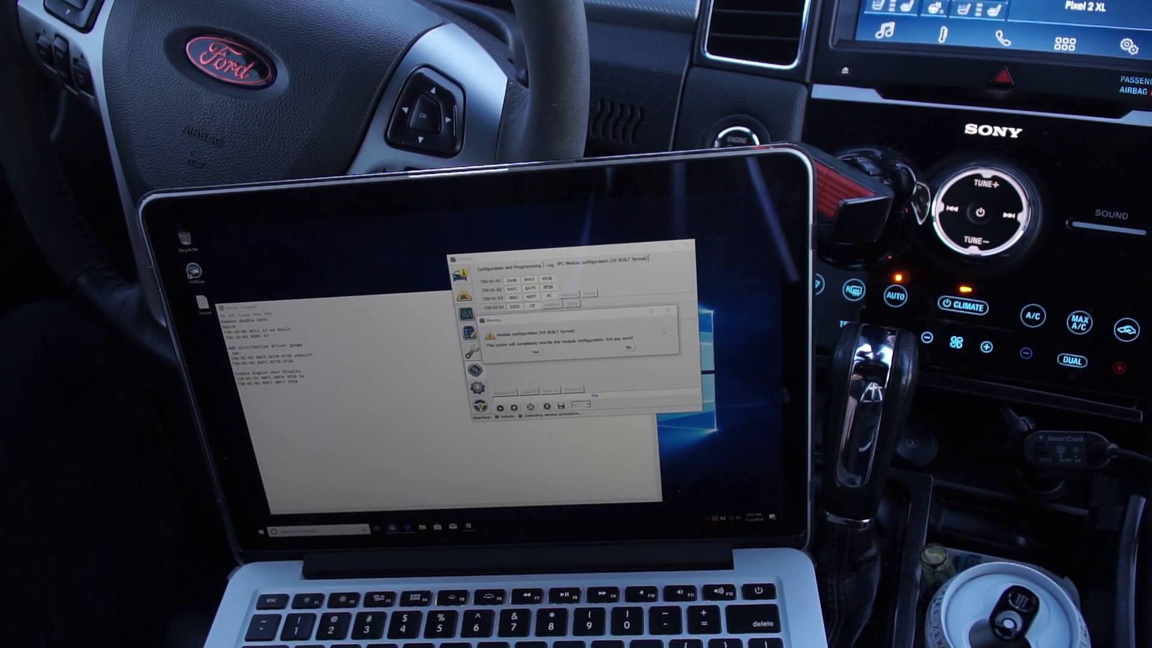
{"action": "left_click", "coordinate": [533, 356]}
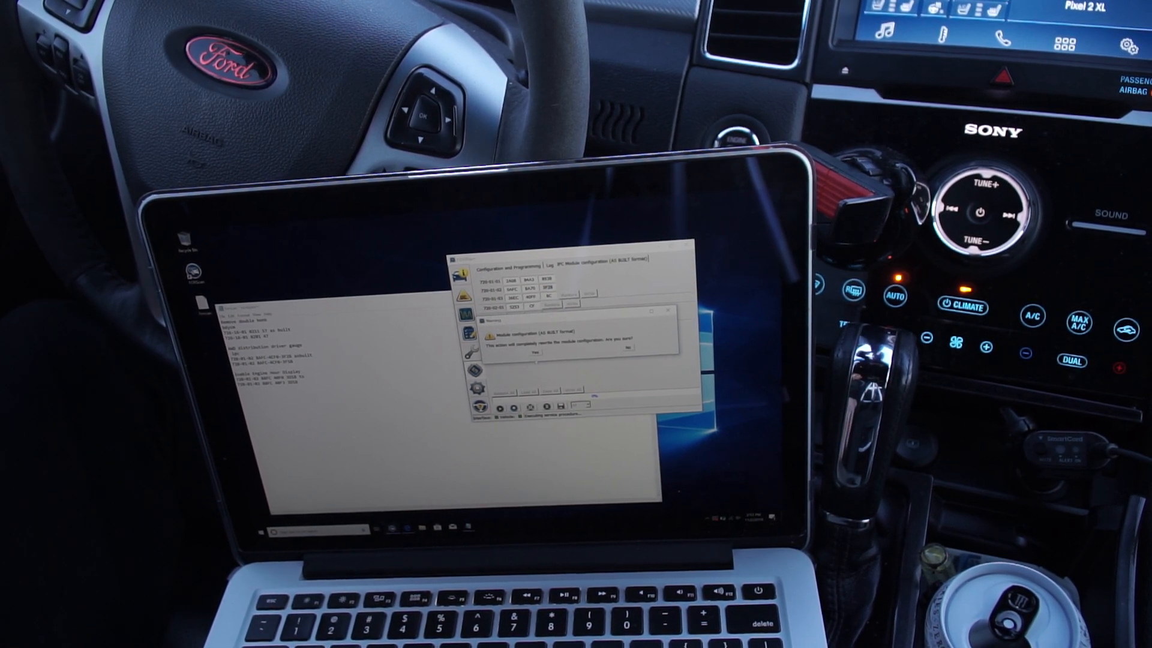
{"action": "left_click", "coordinate": [534, 354]}
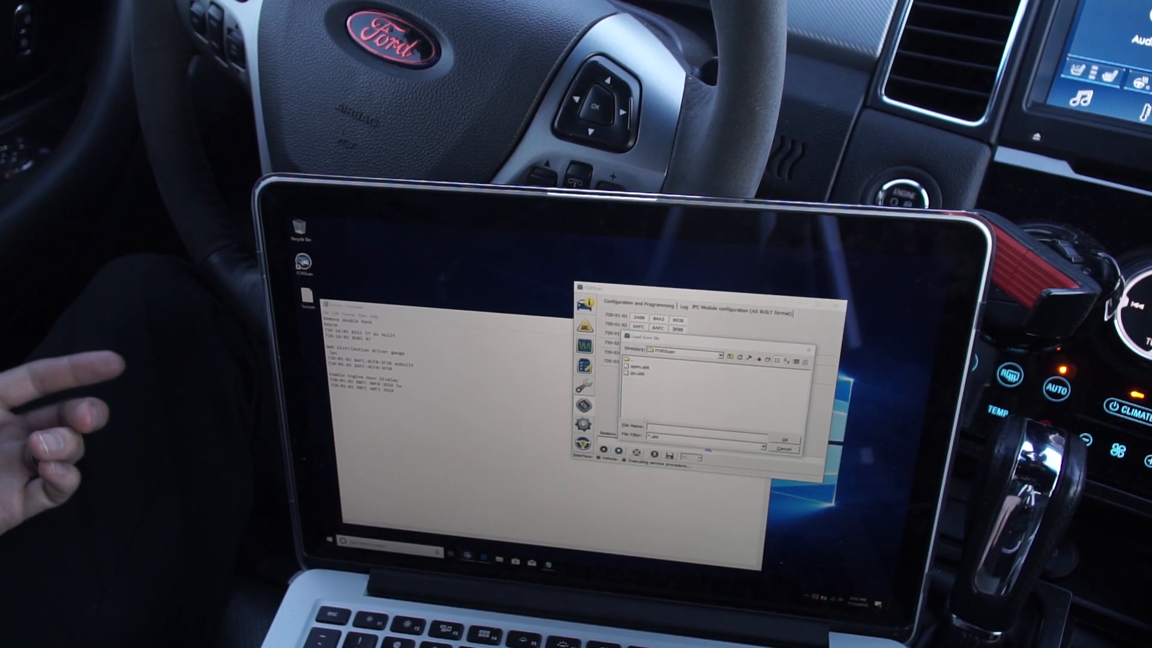
Write the edited IPC as-built block, triggering the incorrect-checksum warning.
{"action": "left_click", "coordinate": [785, 448]}
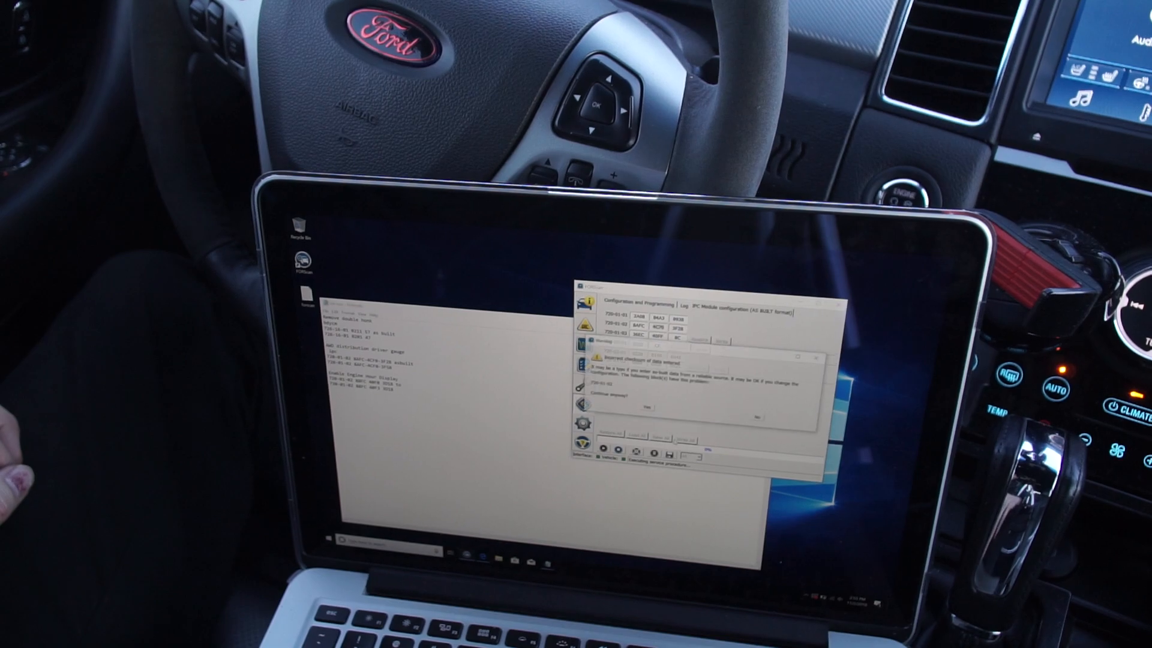
Answer Yes to 'Continue anyway?' so the IPC block gets programmed.
{"action": "left_click", "coordinate": [671, 406]}
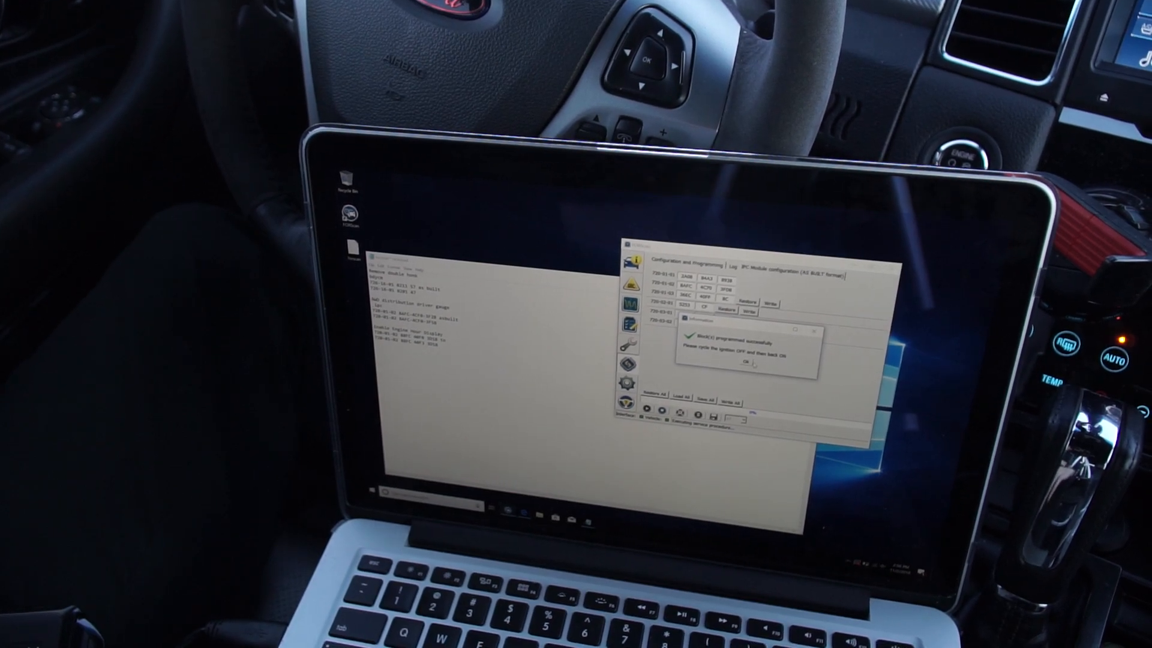
Dismiss the programming-success message and answer the complete-rewrite confirmation.
{"action": "left_click", "coordinate": [746, 362]}
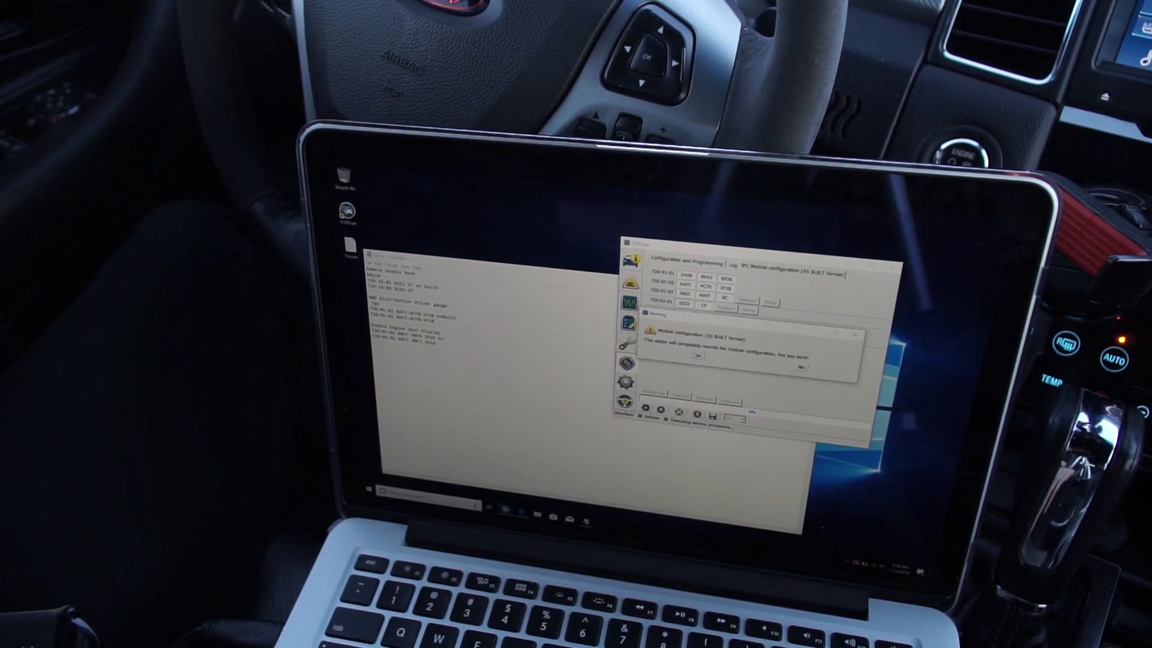
{"action": "left_click", "coordinate": [694, 356]}
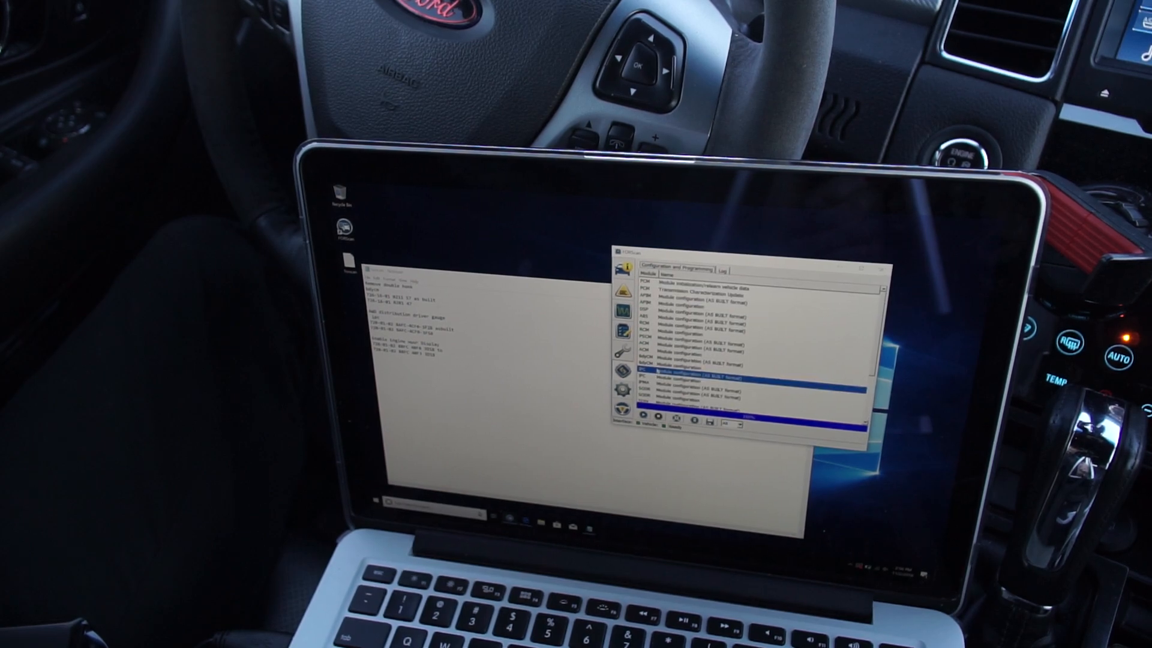
Select and run IPC Module configuration to reach the All Wheel Drive Gauge setting.
{"action": "left_click", "coordinate": [698, 383]}
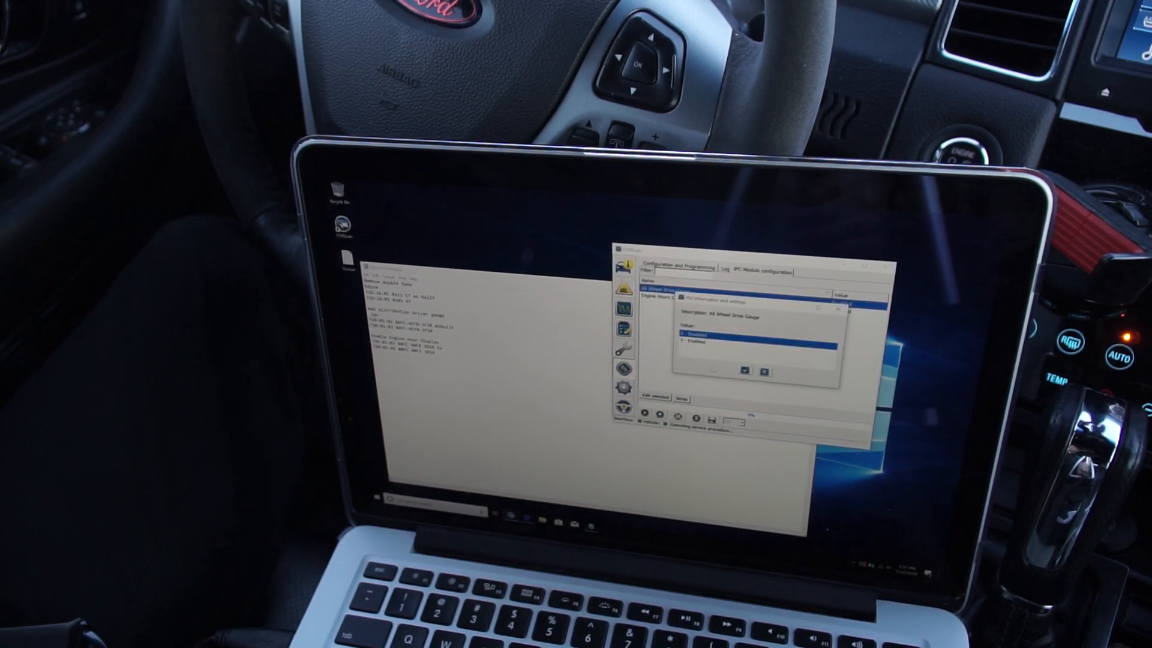
Set the IPC All Wheel Drive Gauge to 1 - Enabled and write it to the module.
{"action": "left_click", "coordinate": [694, 343]}
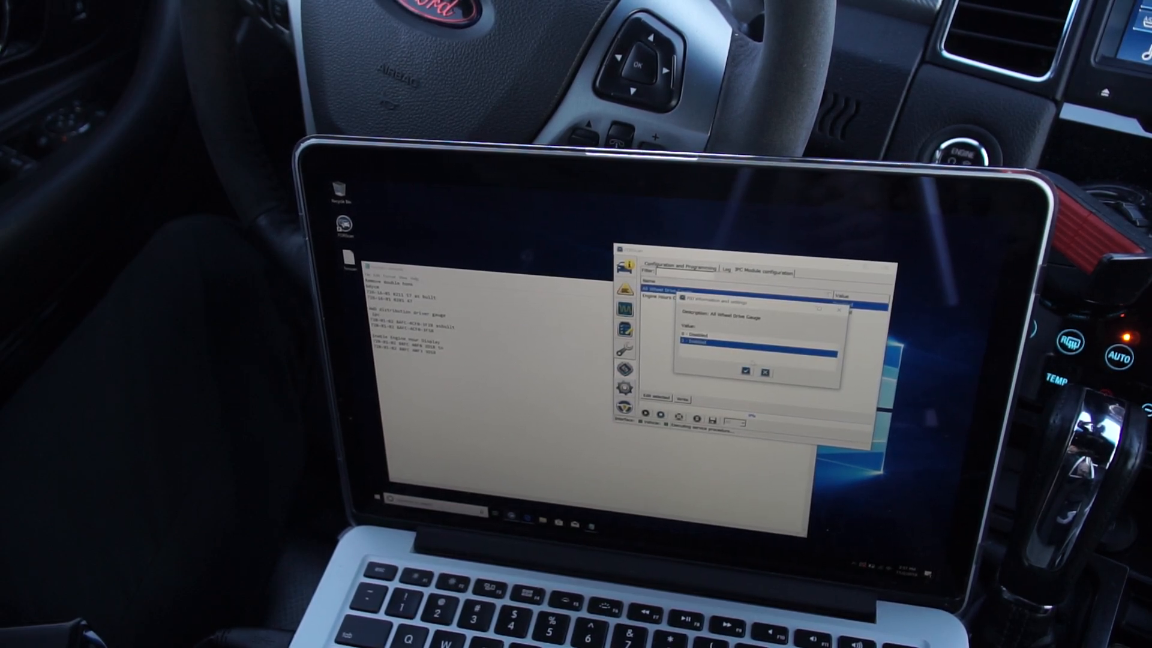
{"action": "left_click", "coordinate": [746, 370]}
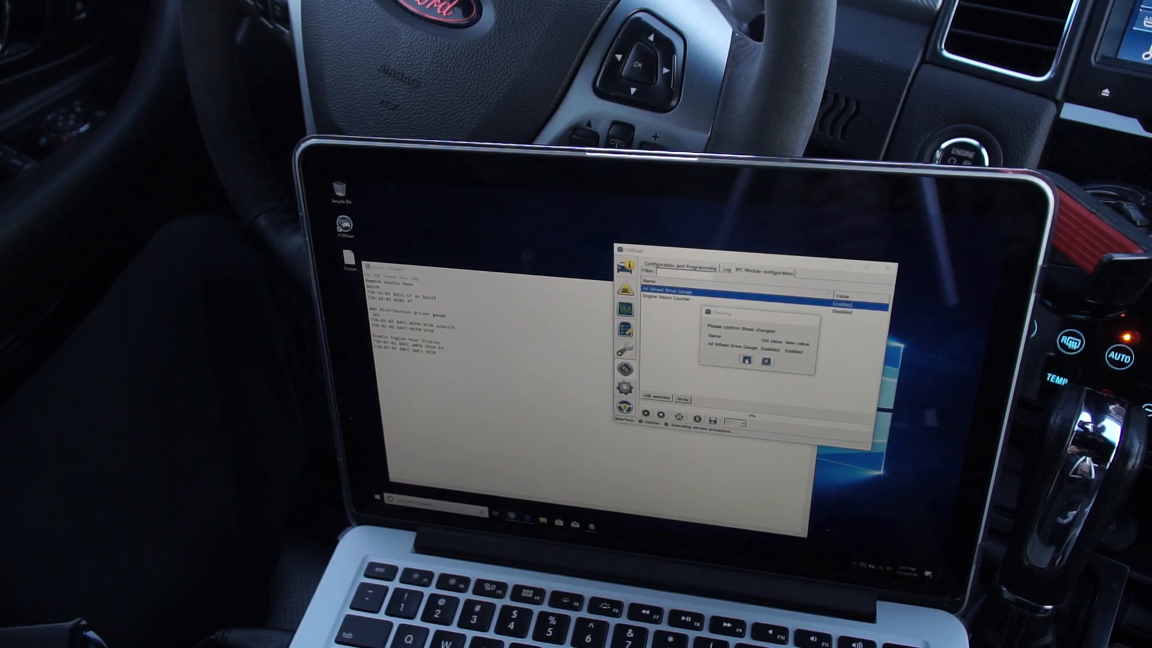
{"action": "left_click", "coordinate": [745, 361]}
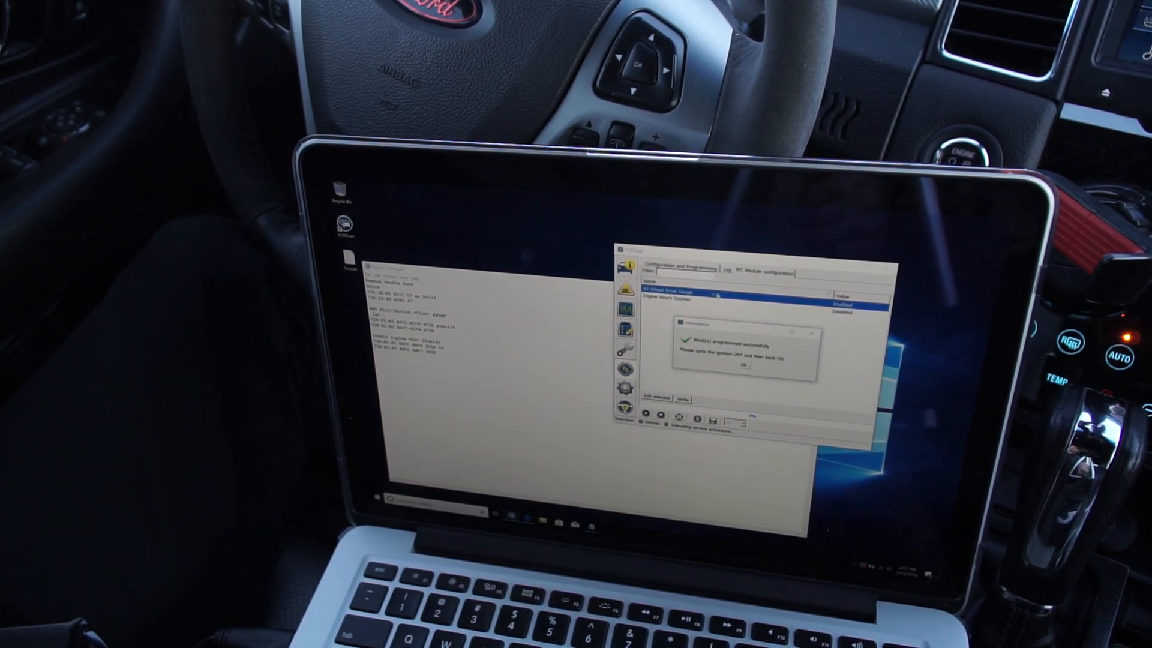
Dismiss the IPC programming success notice to proceed to the AS BUILT configuration.
{"action": "left_click", "coordinate": [743, 366]}
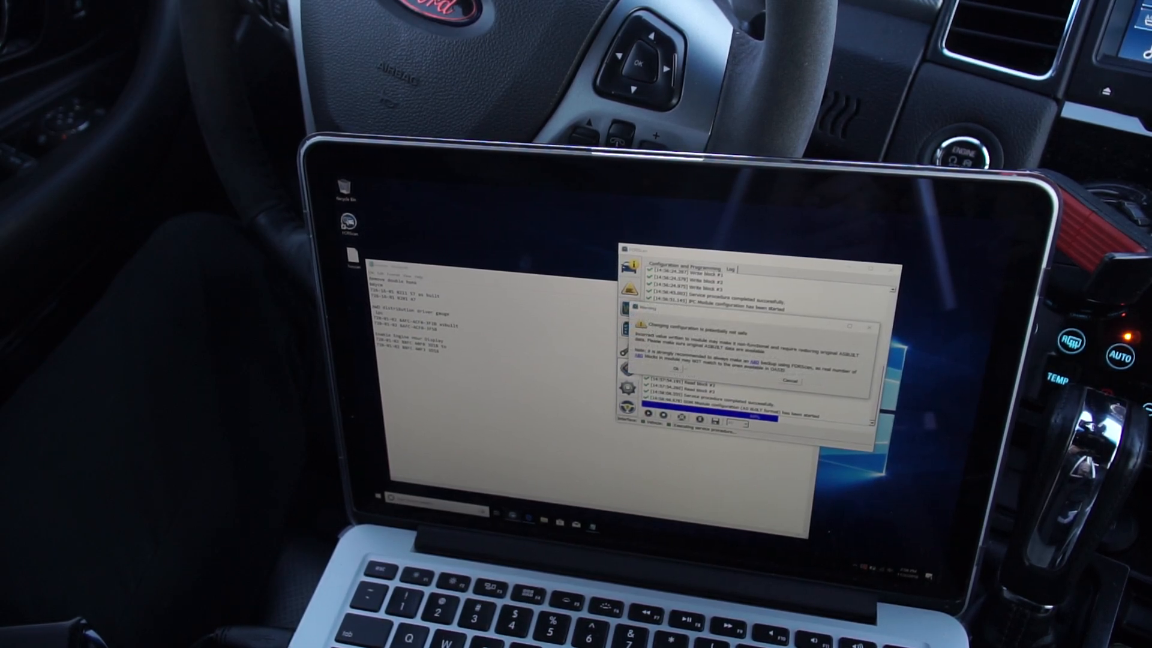
Acknowledge the unsafe-configuration warning and display the module self-tests list.
{"action": "left_click", "coordinate": [677, 368]}
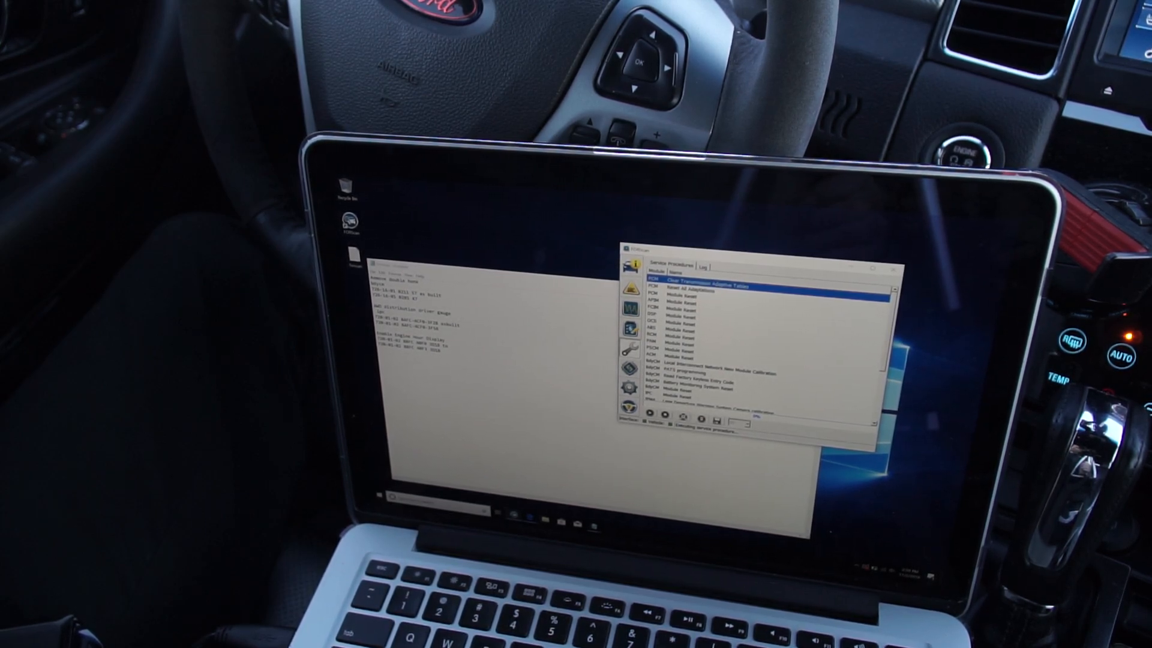
{"action": "left_click", "coordinate": [654, 263]}
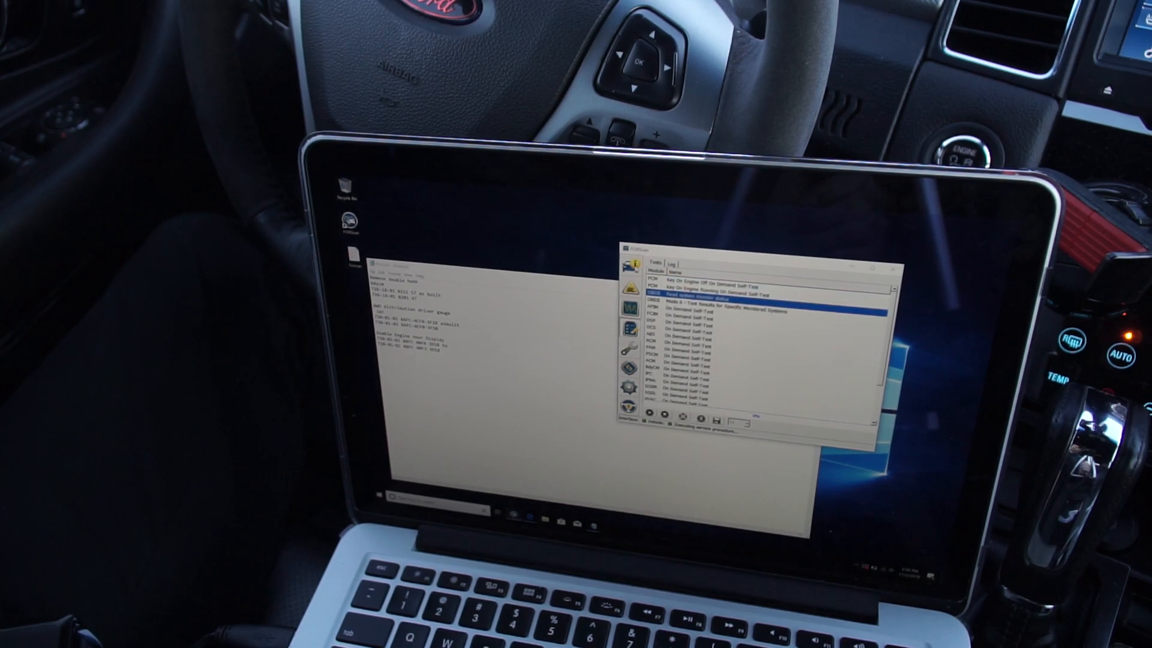